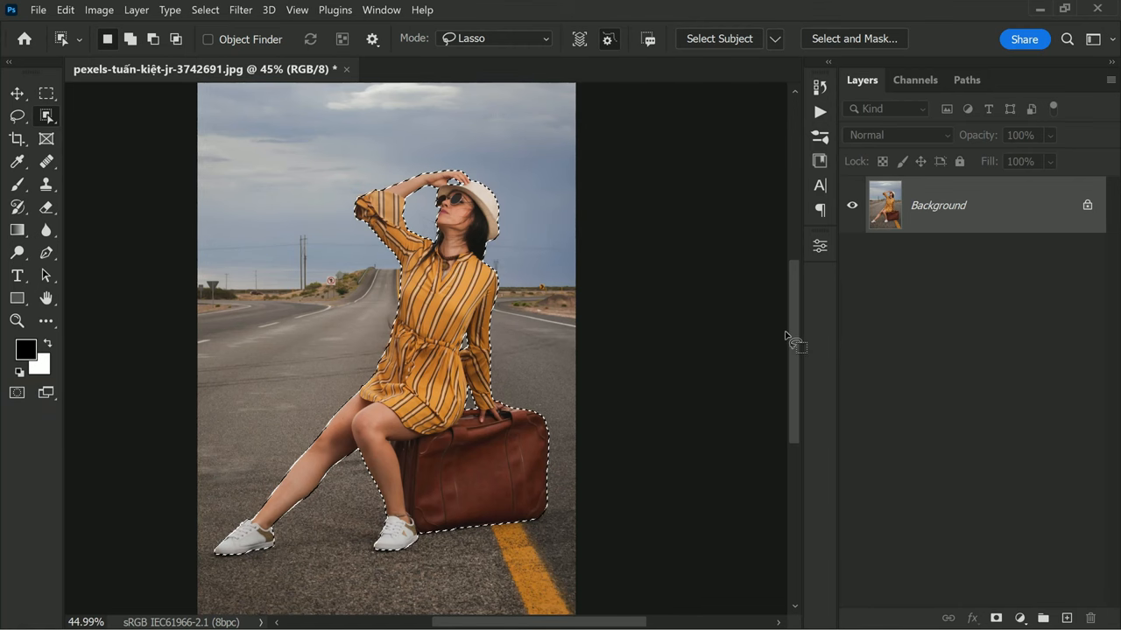
Duplicate the woman-and-suitcase selection onto its own layer above the Background with Ctrl+J
{"action": "key", "text": "ctrl+j"}
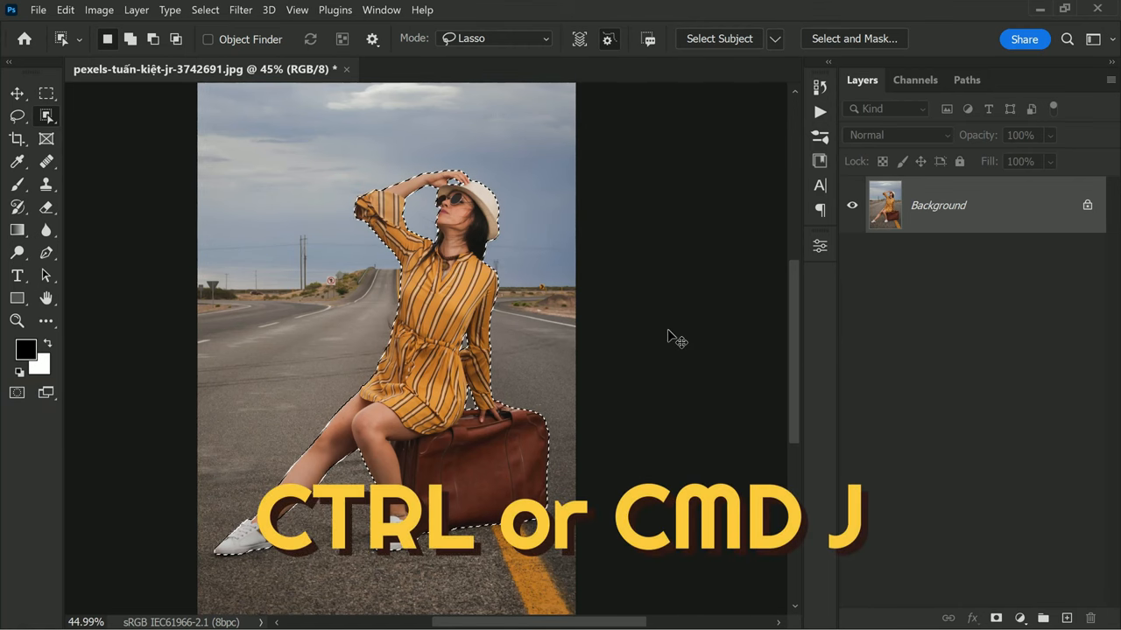
{"action": "key", "text": "ctrl+j"}
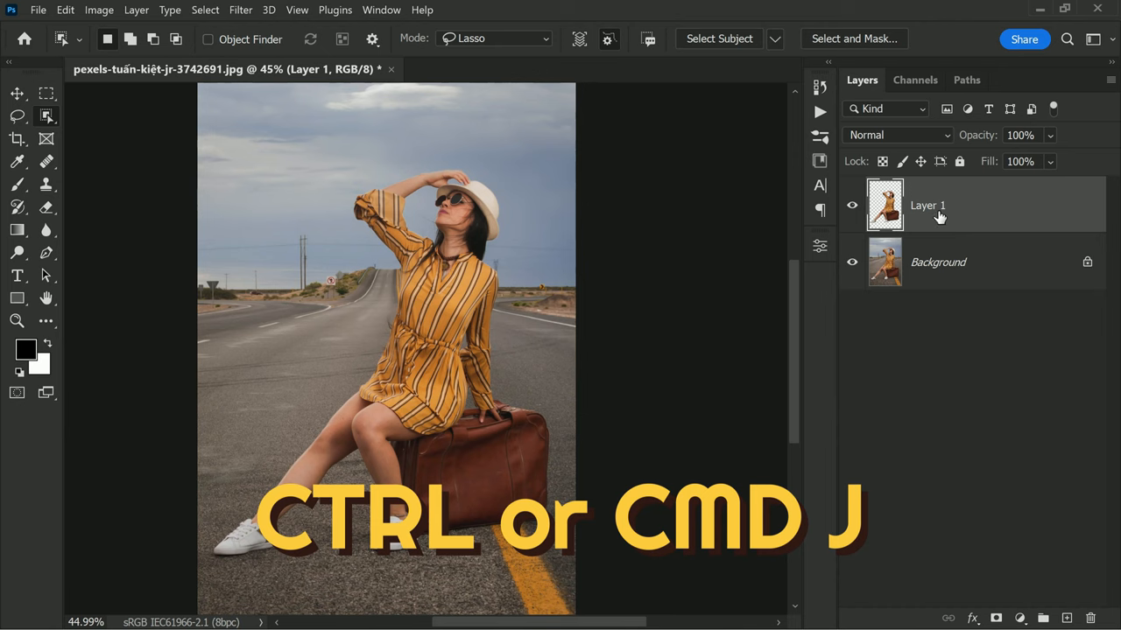